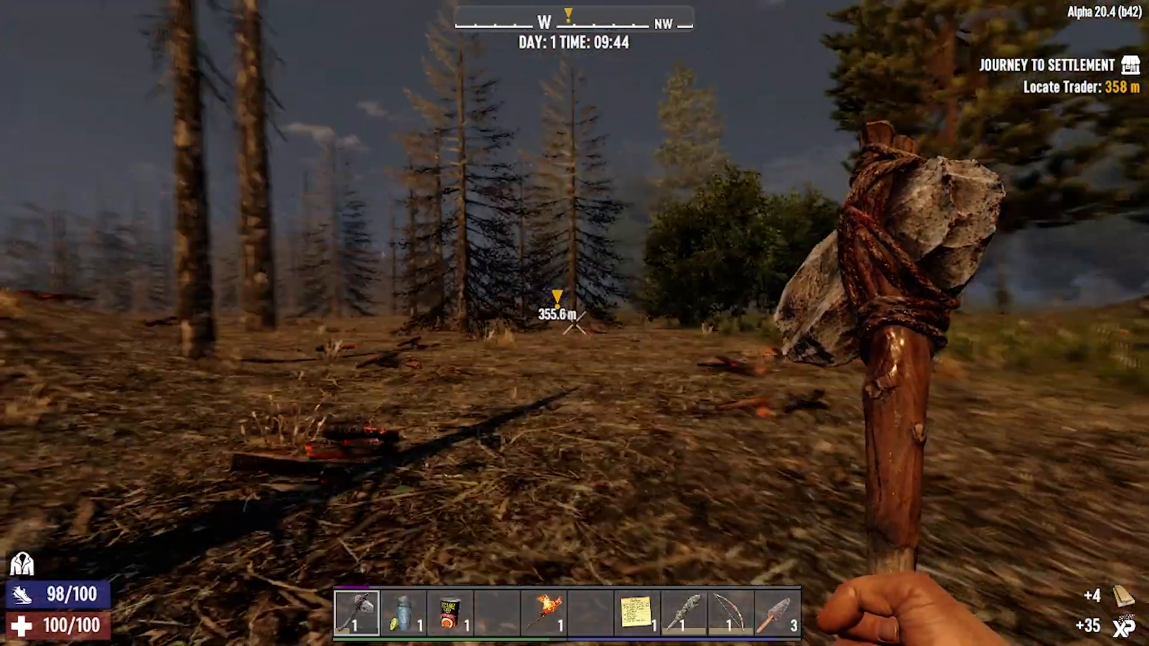
mouse_move(575, 323)
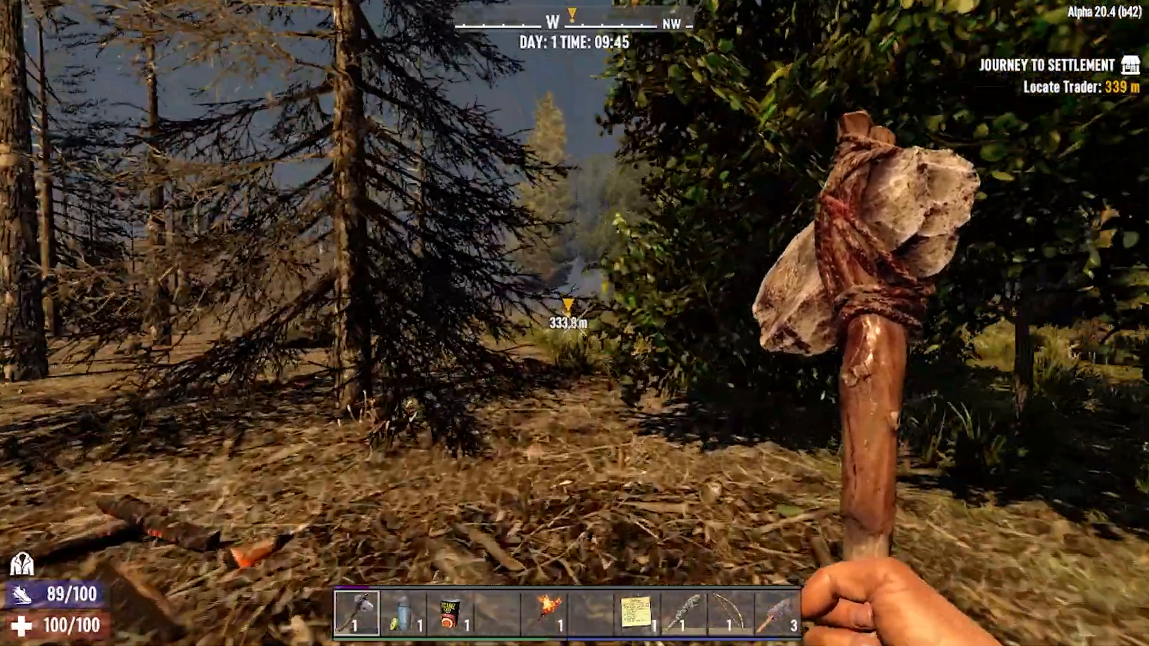
Walk the survivor through the forest to the lake, with the trader about 304 m away.
key(w)
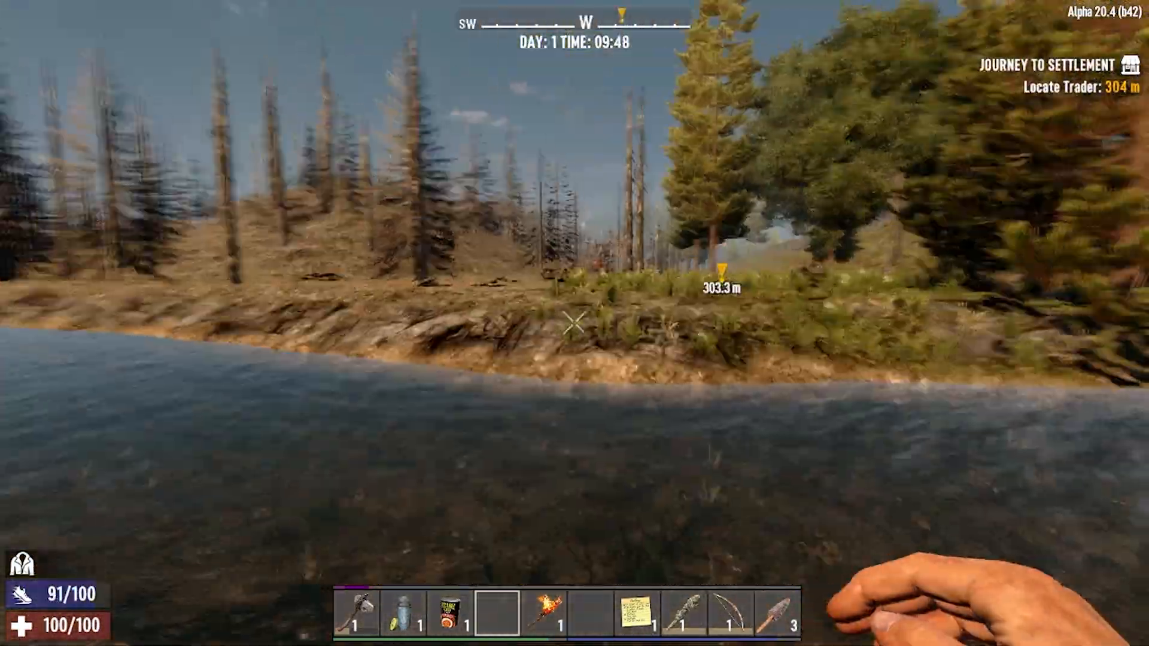
key(w)
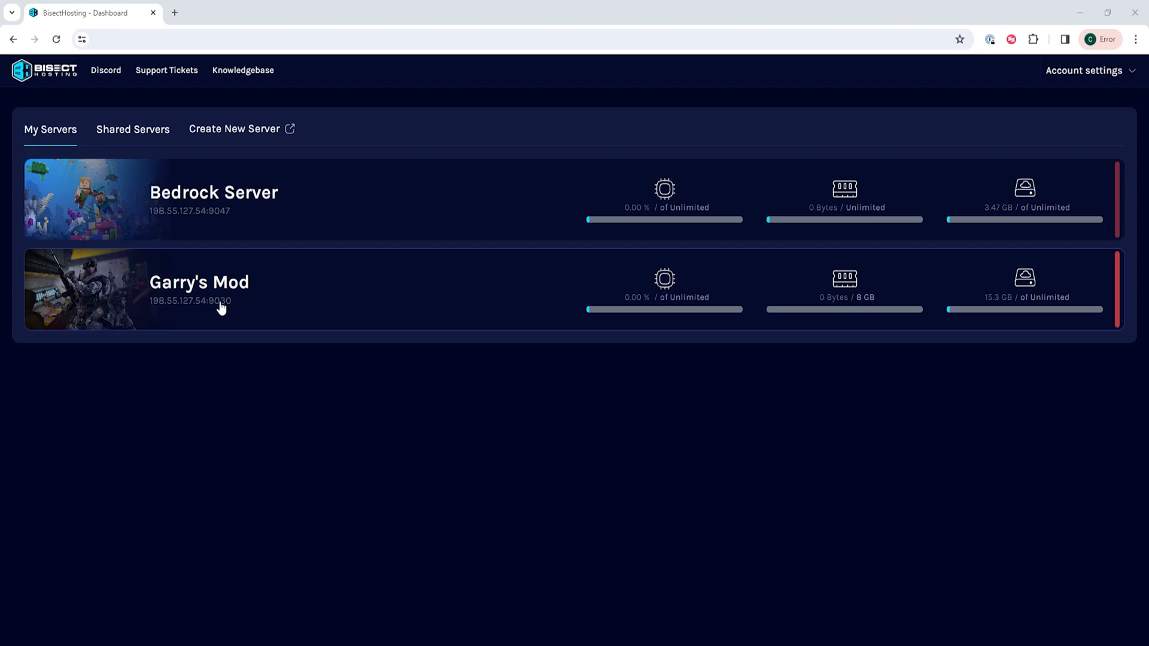
Stop the Garry's Mod server and bring up the list of games to switch to.
click(198, 282)
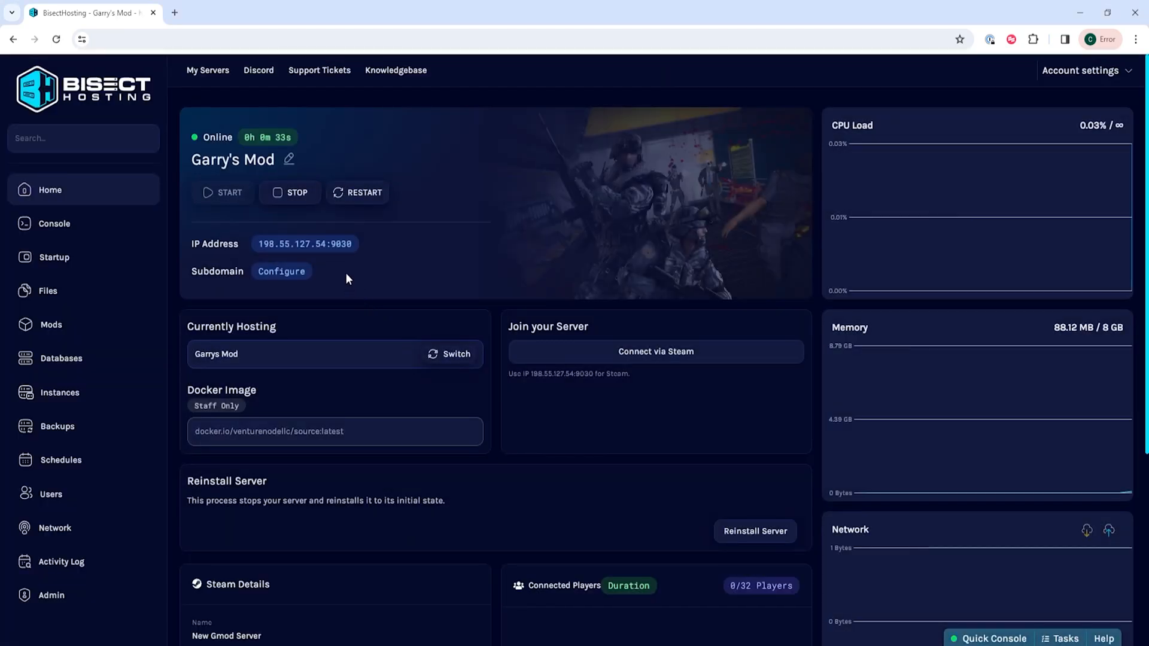
click(288, 192)
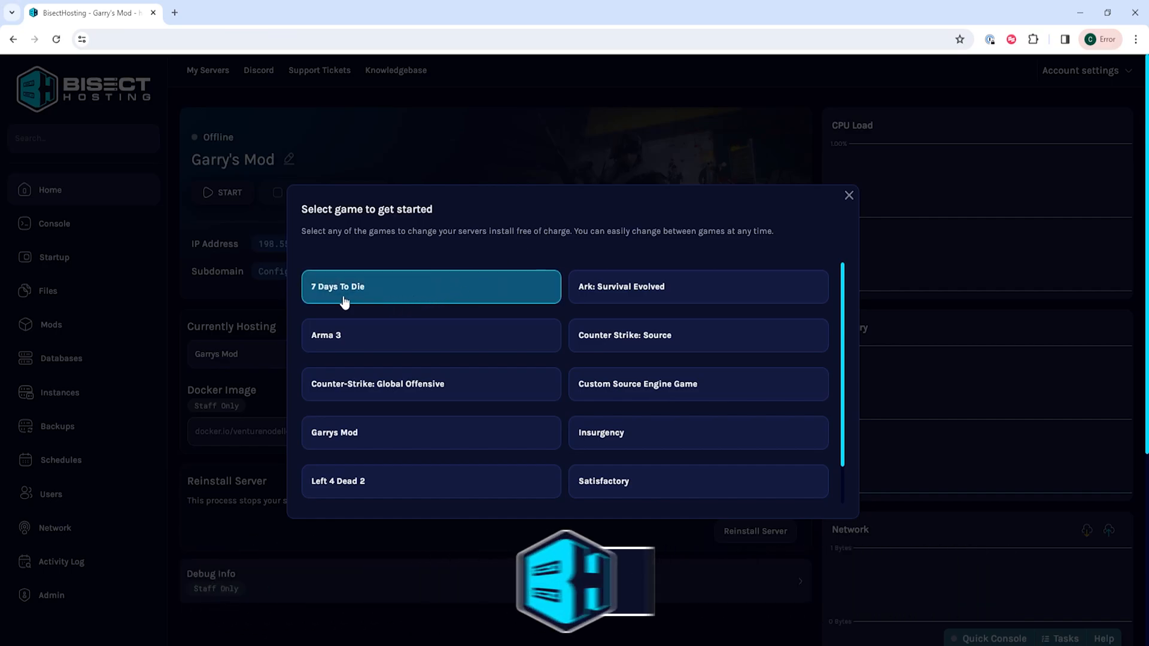
Pick 7 Days To Die, saving current files and creating a new instance.
click(430, 286)
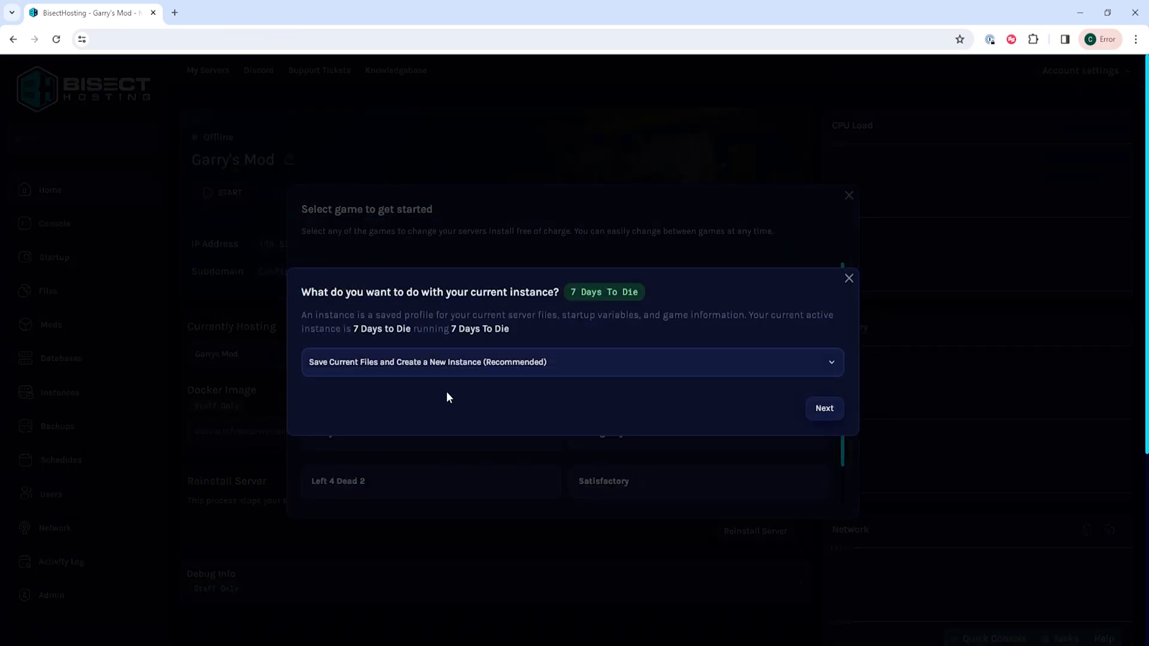
click(572, 362)
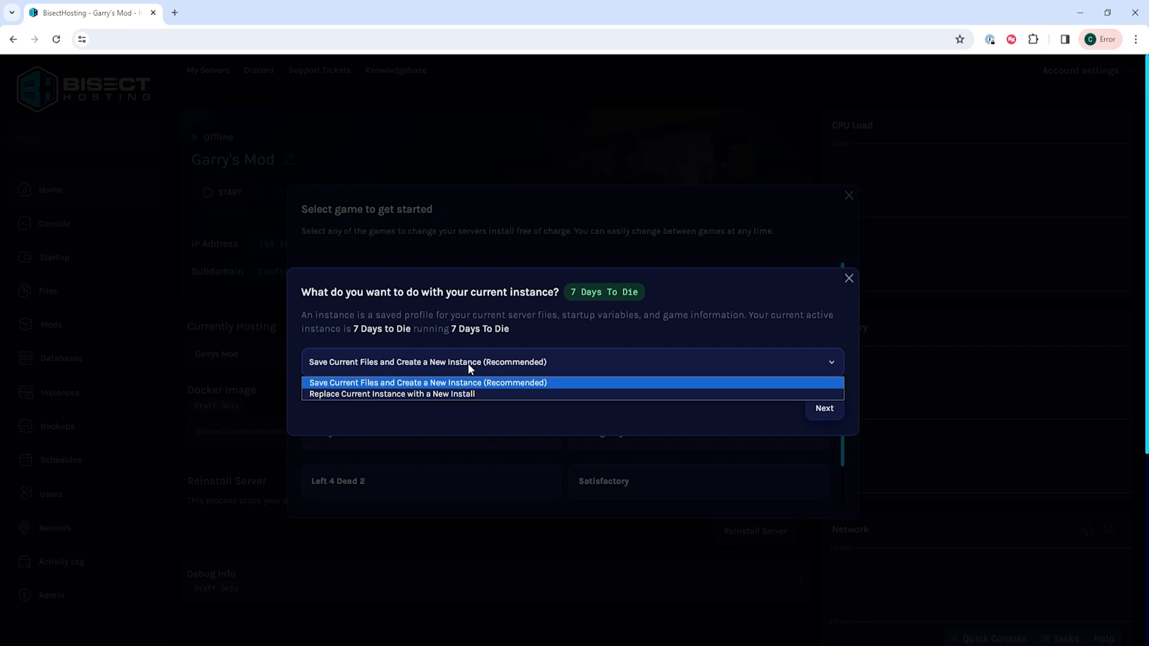
mouse_move(418, 388)
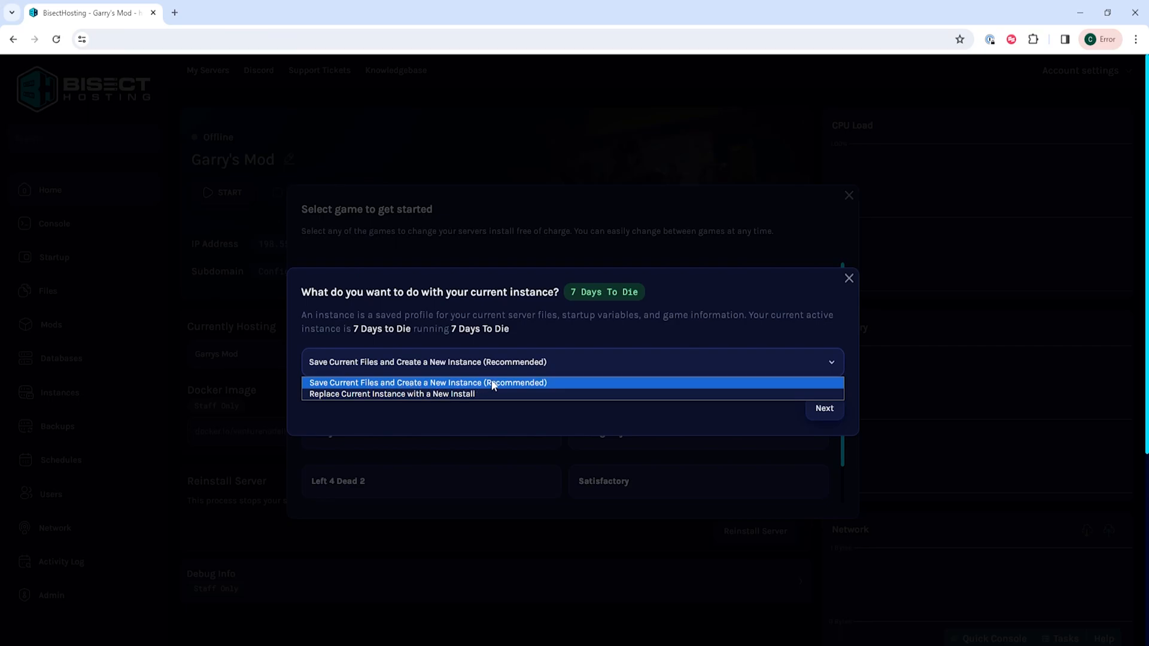
mouse_move(518, 384)
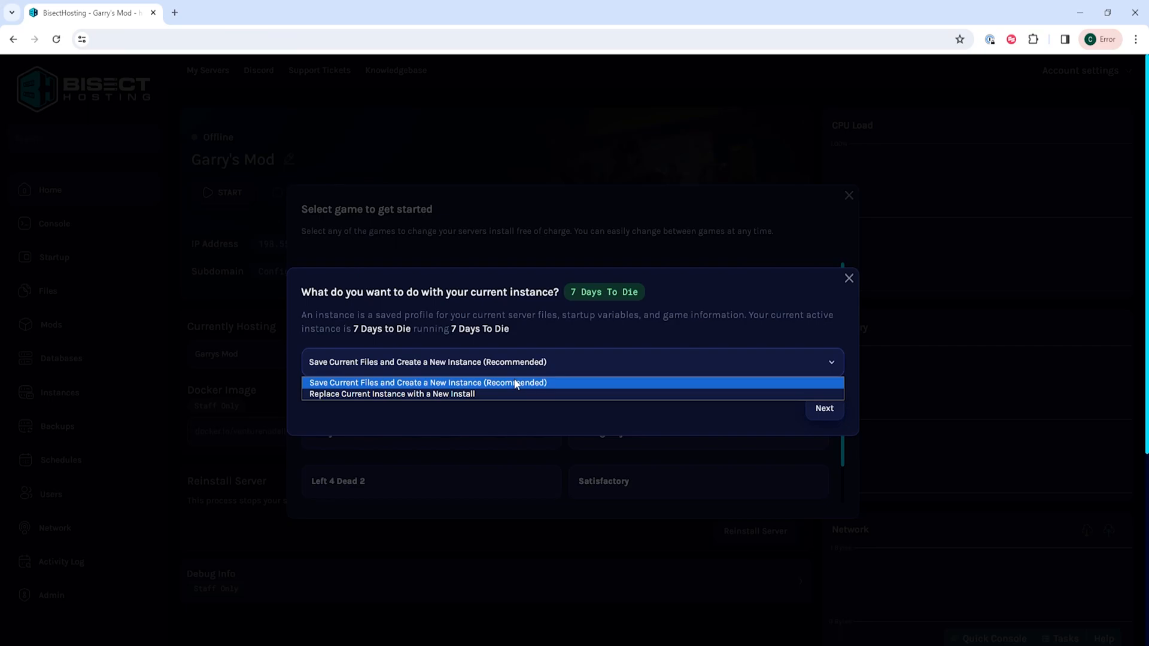
mouse_move(427, 394)
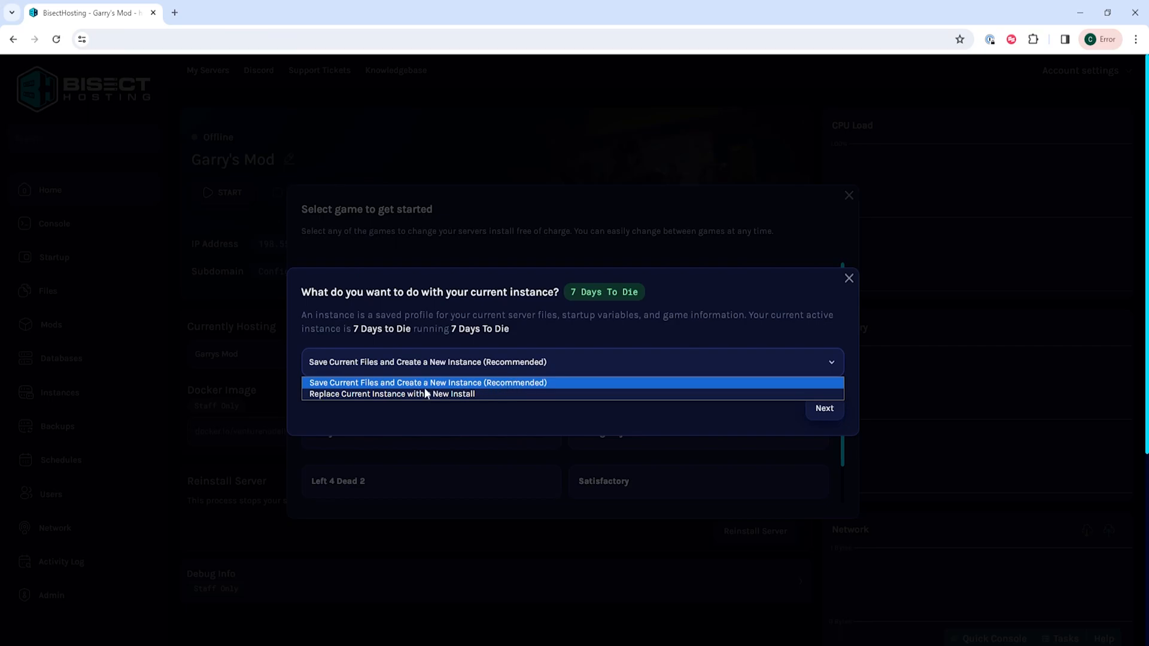
mouse_move(391, 395)
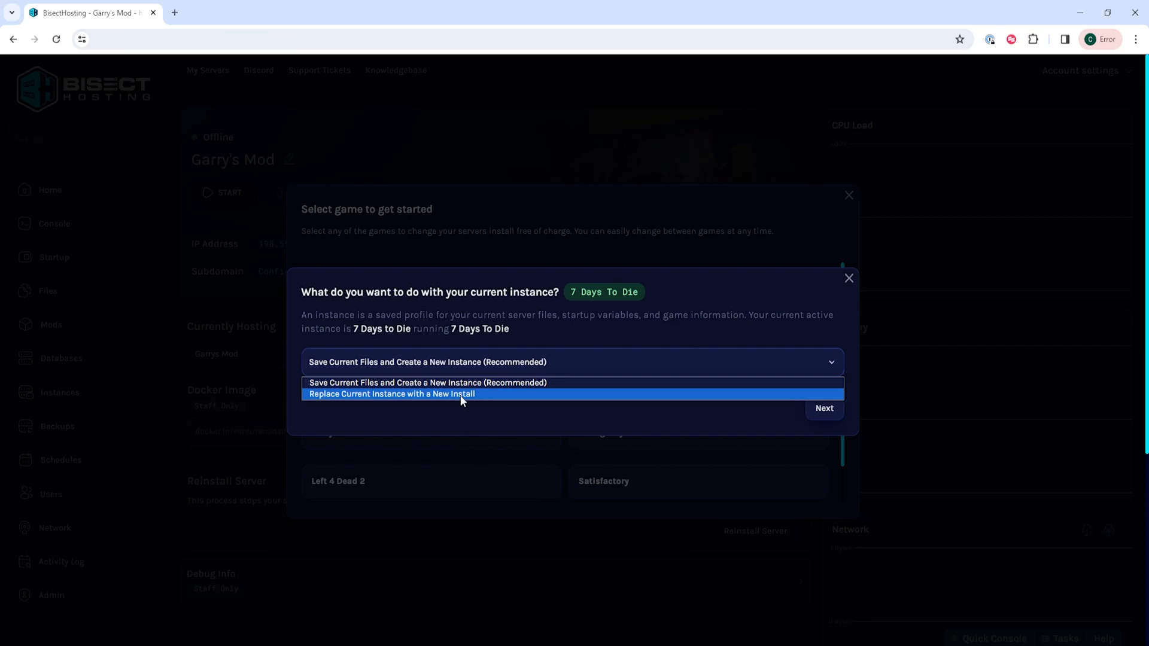
mouse_move(461, 387)
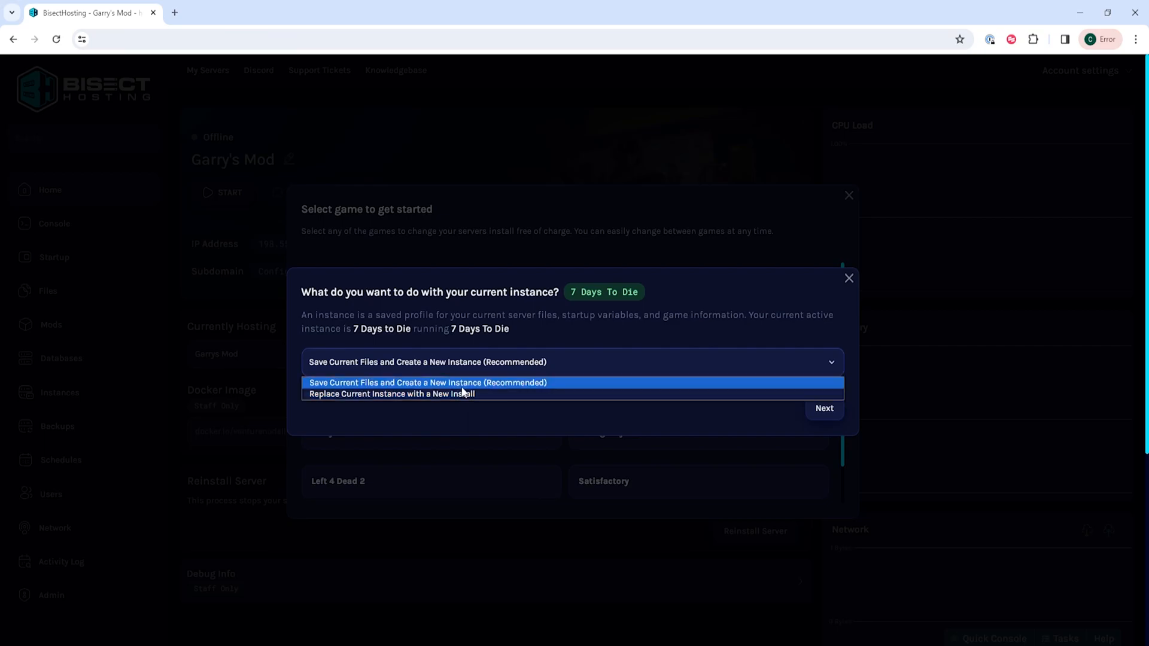
click(427, 382)
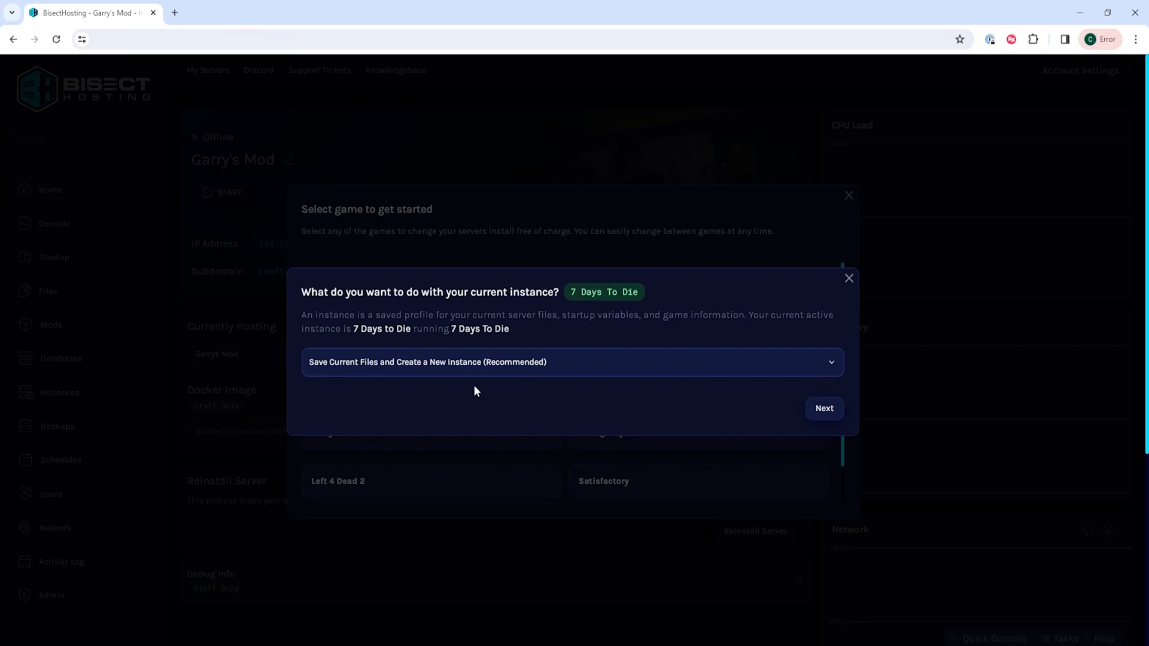
mouse_move(420, 372)
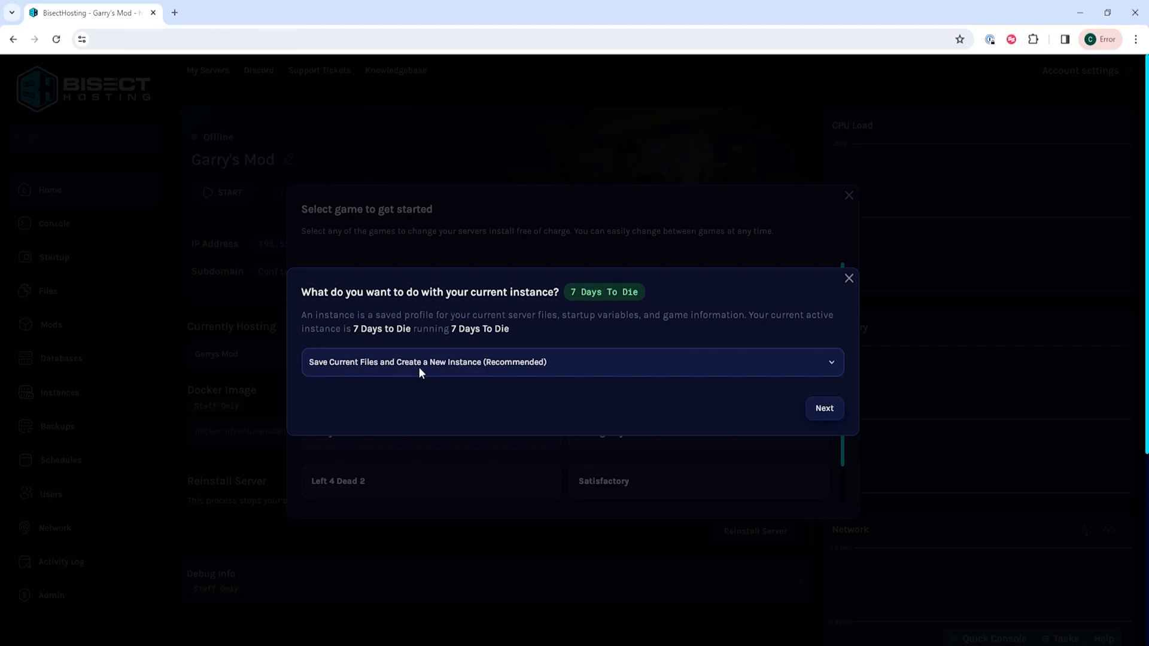
mouse_move(650, 389)
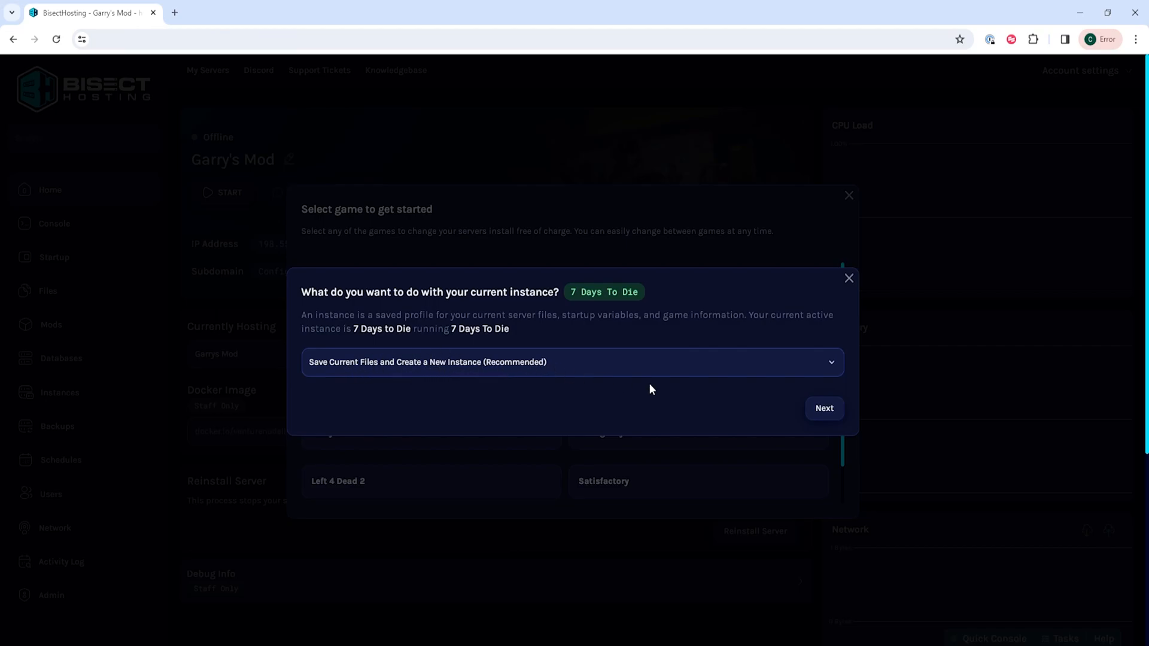
click(823, 408)
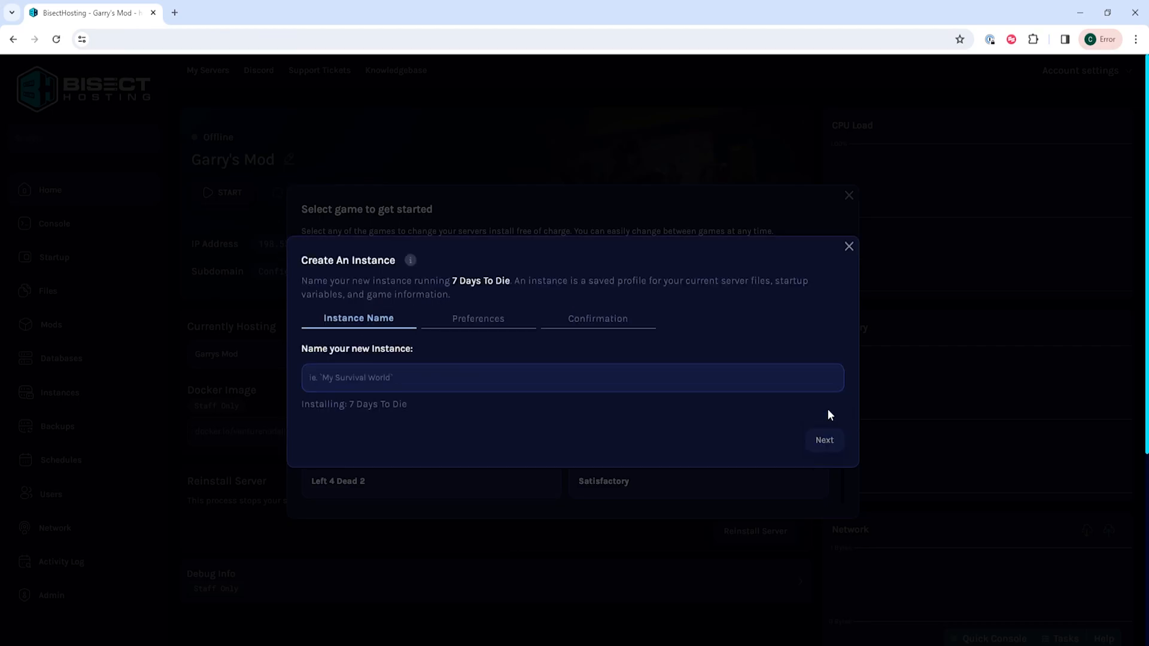
Name the new instance 'Best Game Ever!' and keep startup variables (Yes, Recommended).
text(Best Game Ever)
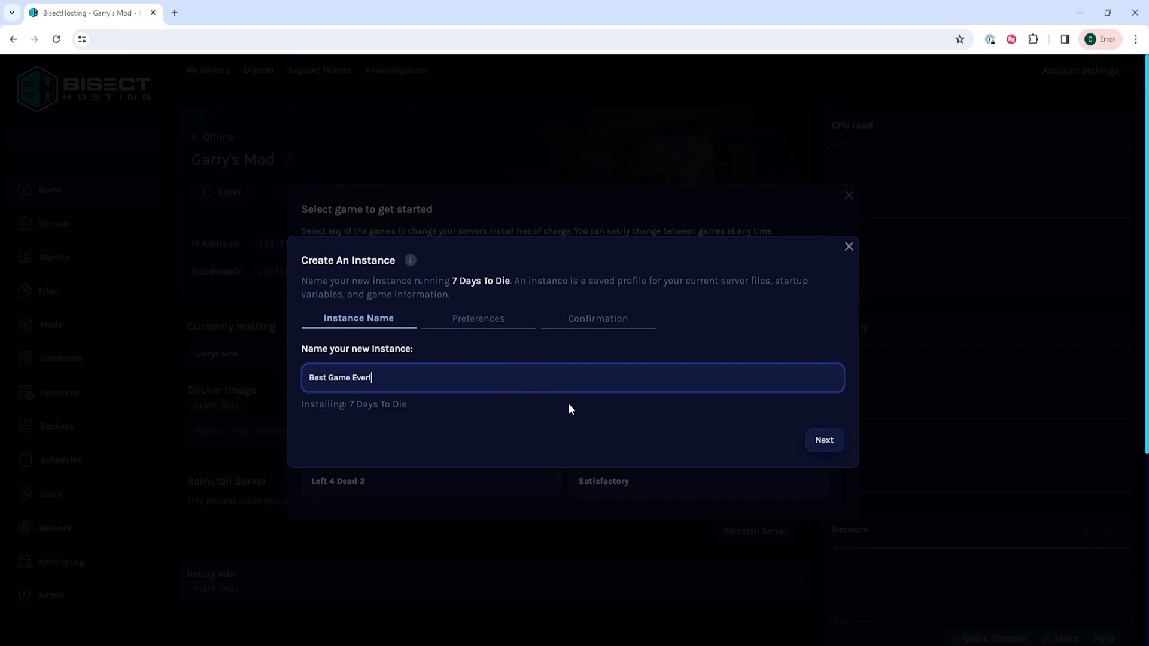
click(823, 440)
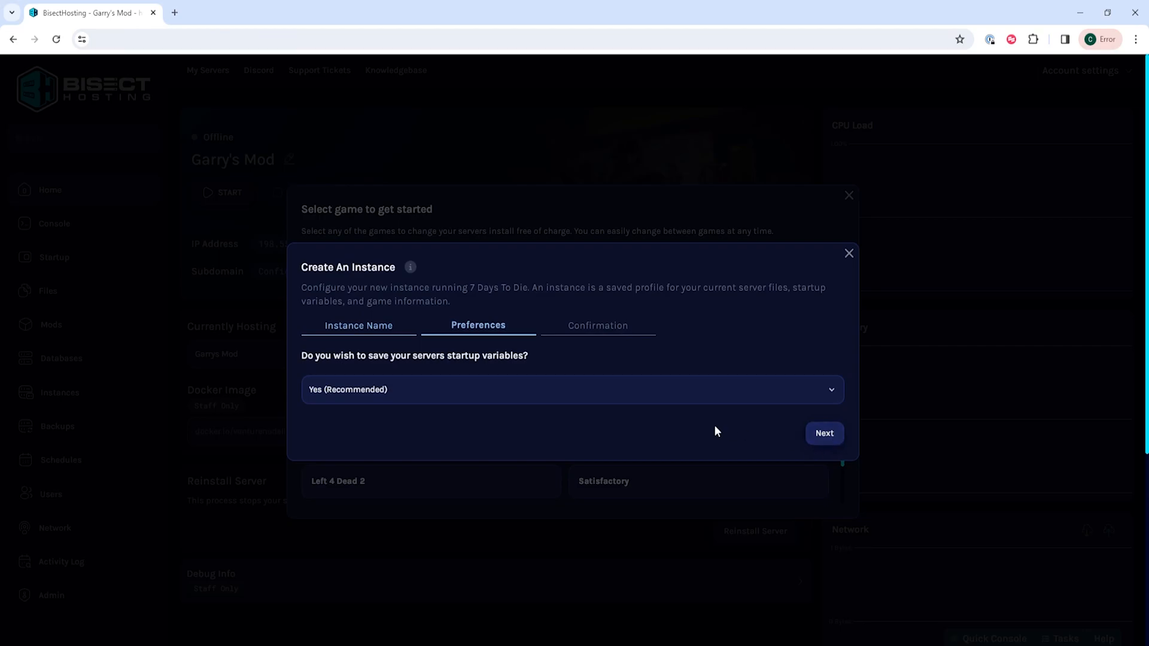
click(571, 389)
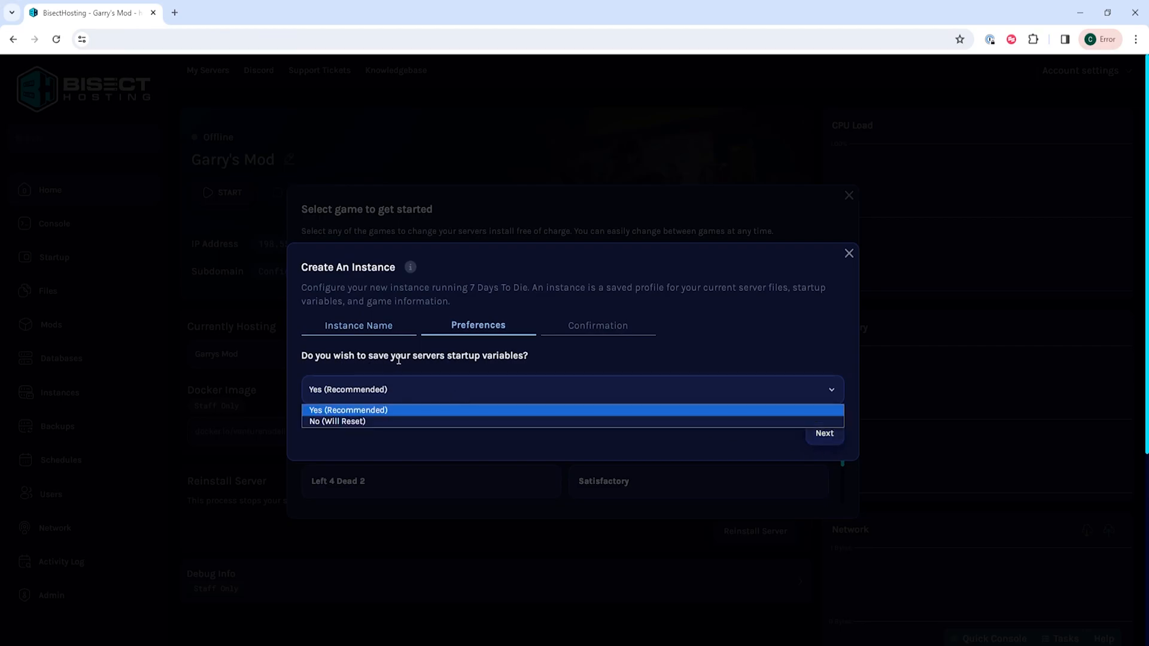
mouse_move(480, 391)
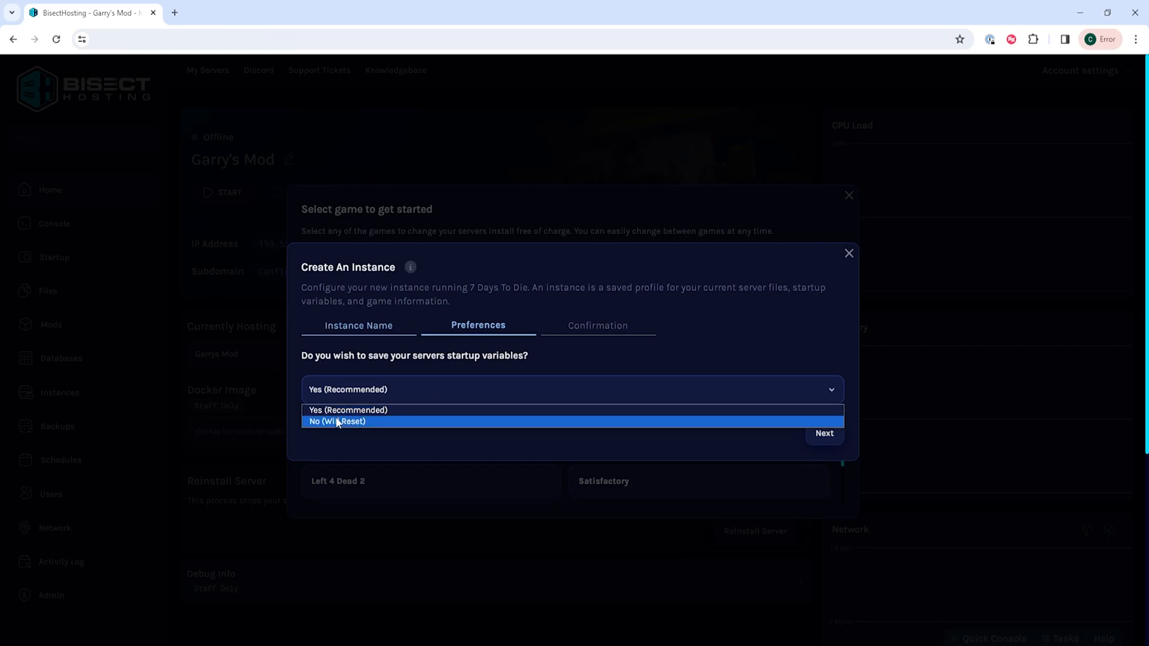
click(348, 409)
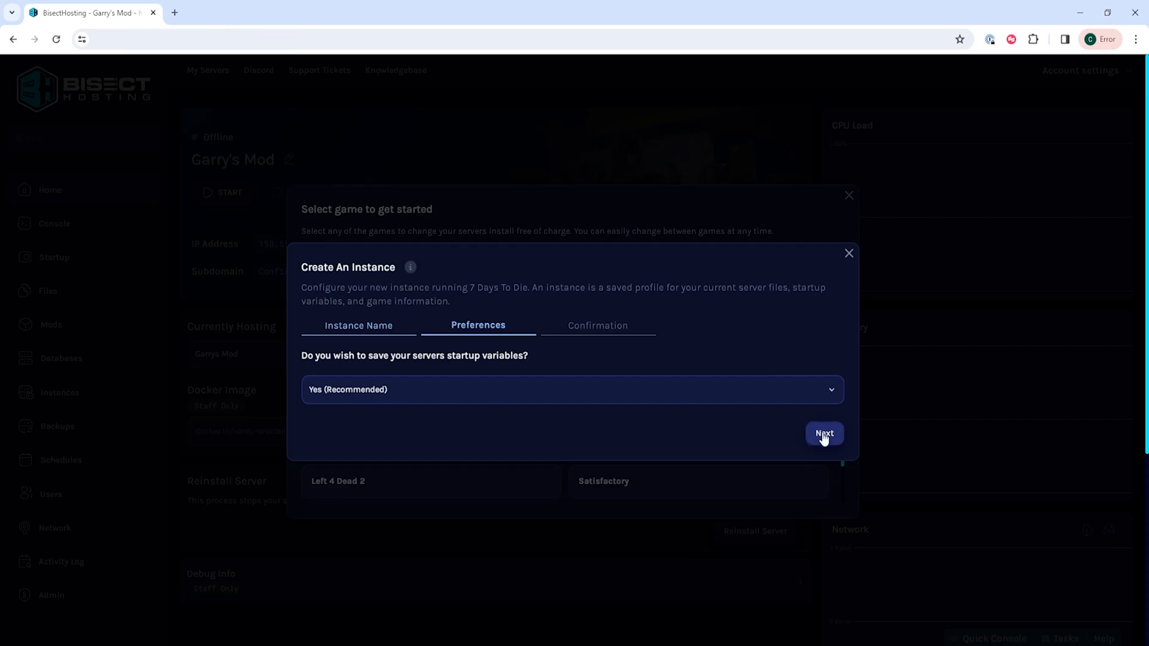
click(823, 433)
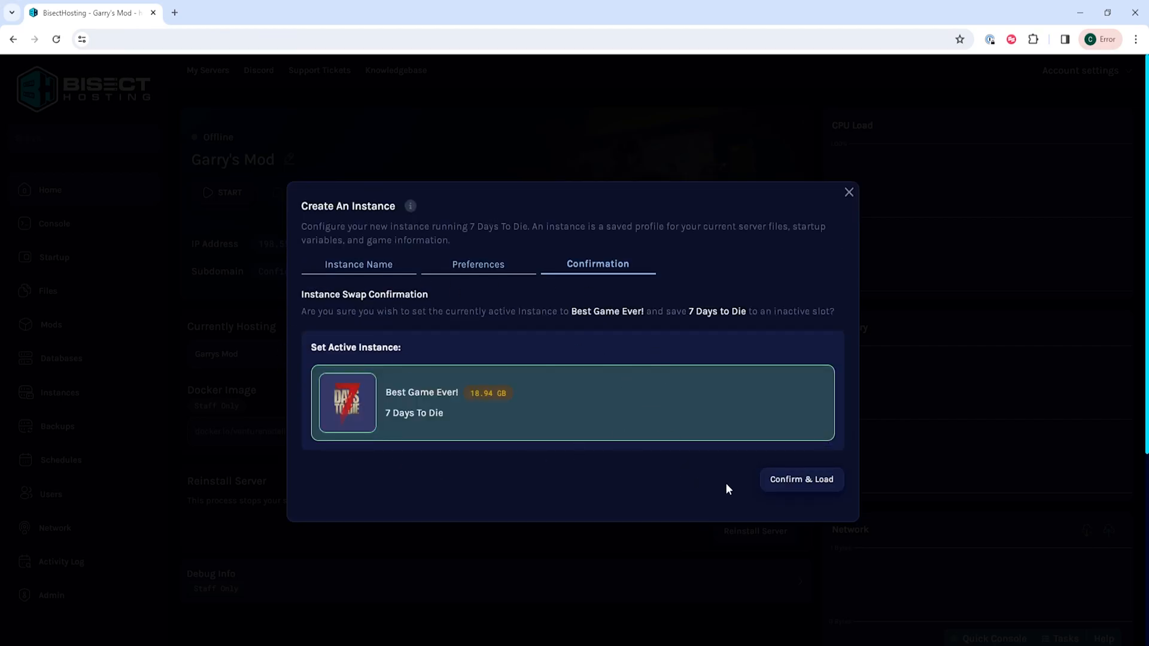
Load and start the Best Game Ever! instance, rename the server '7 Days to Die', and view instances.
click(801, 479)
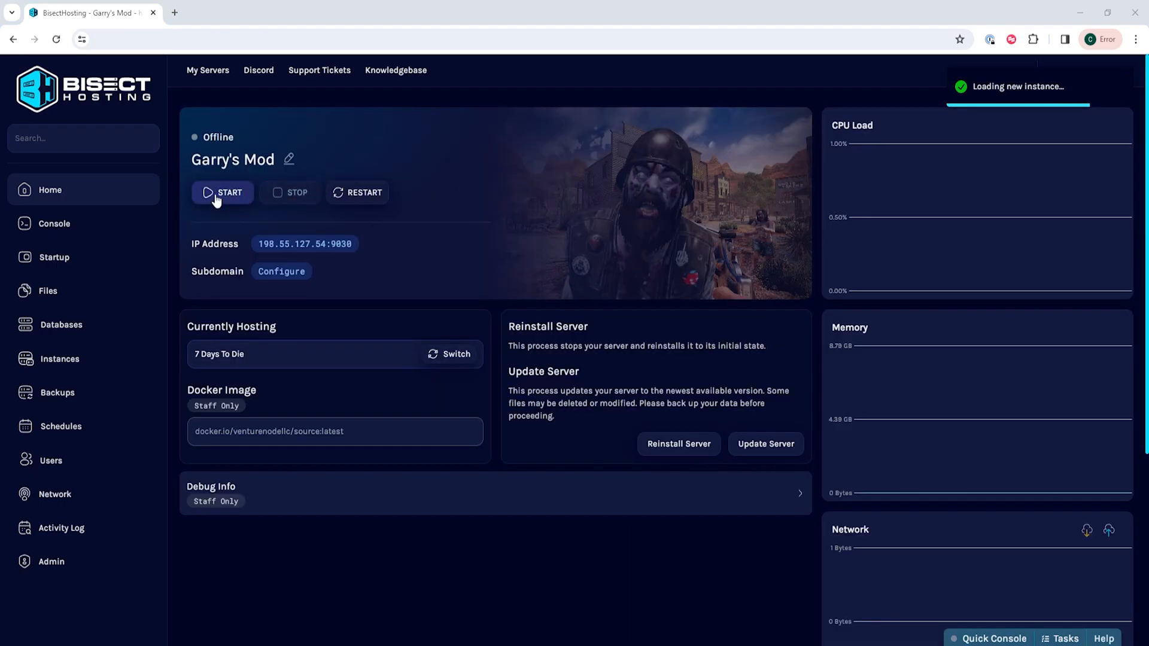
click(222, 192)
text(7 Day)
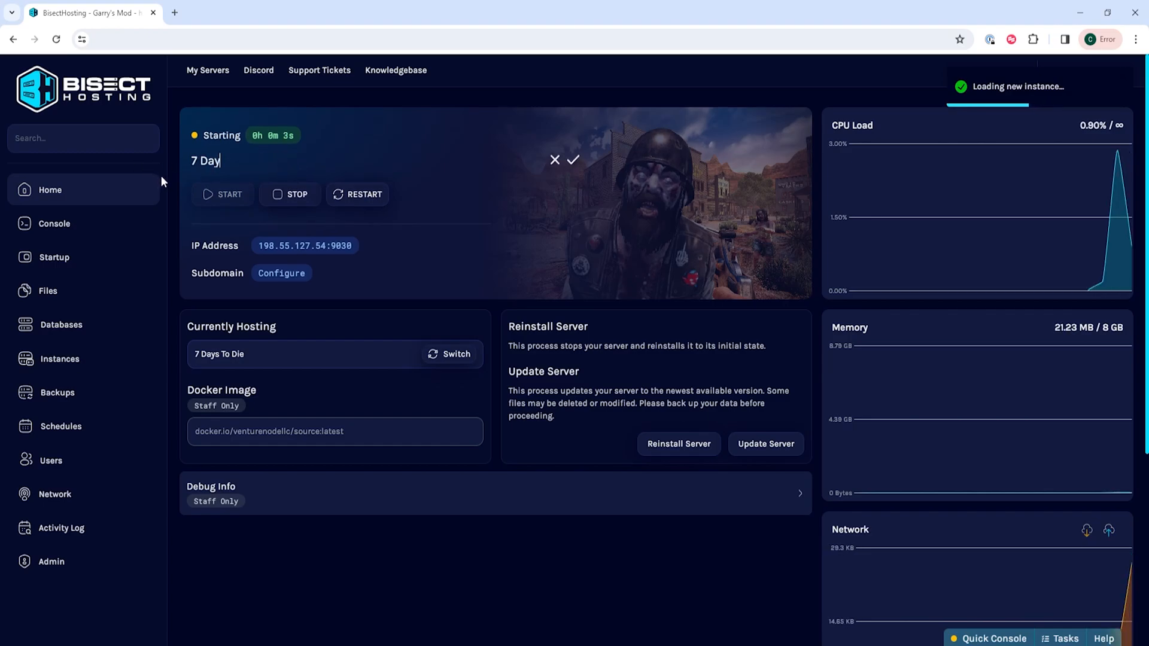
click(574, 160)
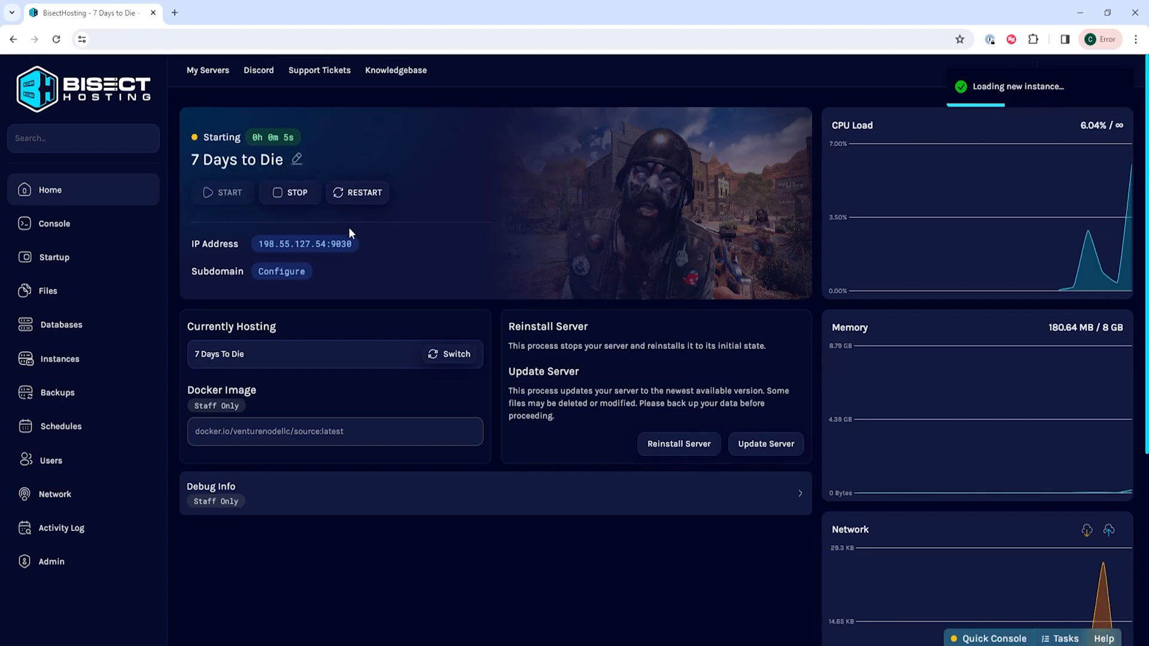
click(60, 359)
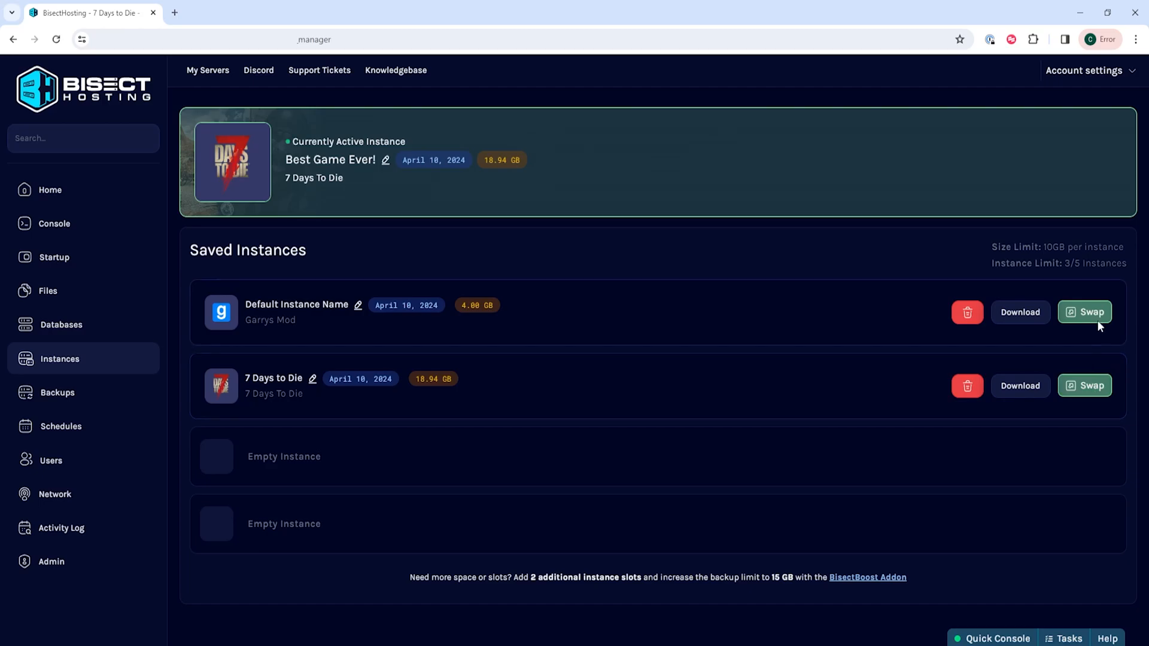
Swap back to the Garrys Mod instance and start the server.
click(1090, 312)
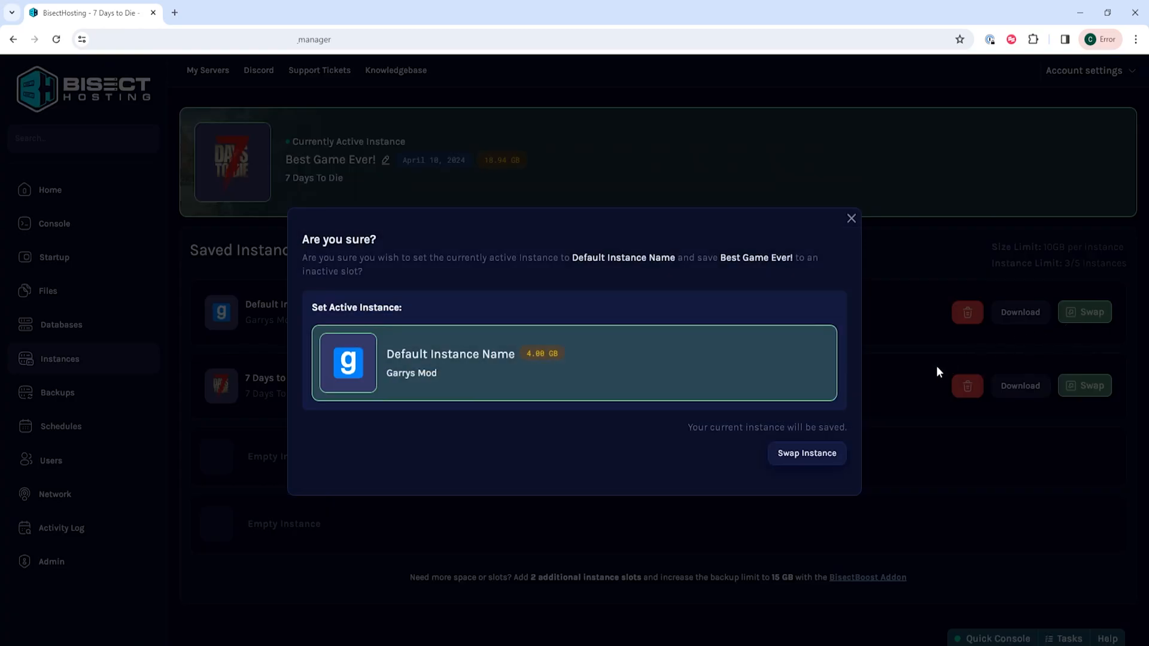
click(806, 453)
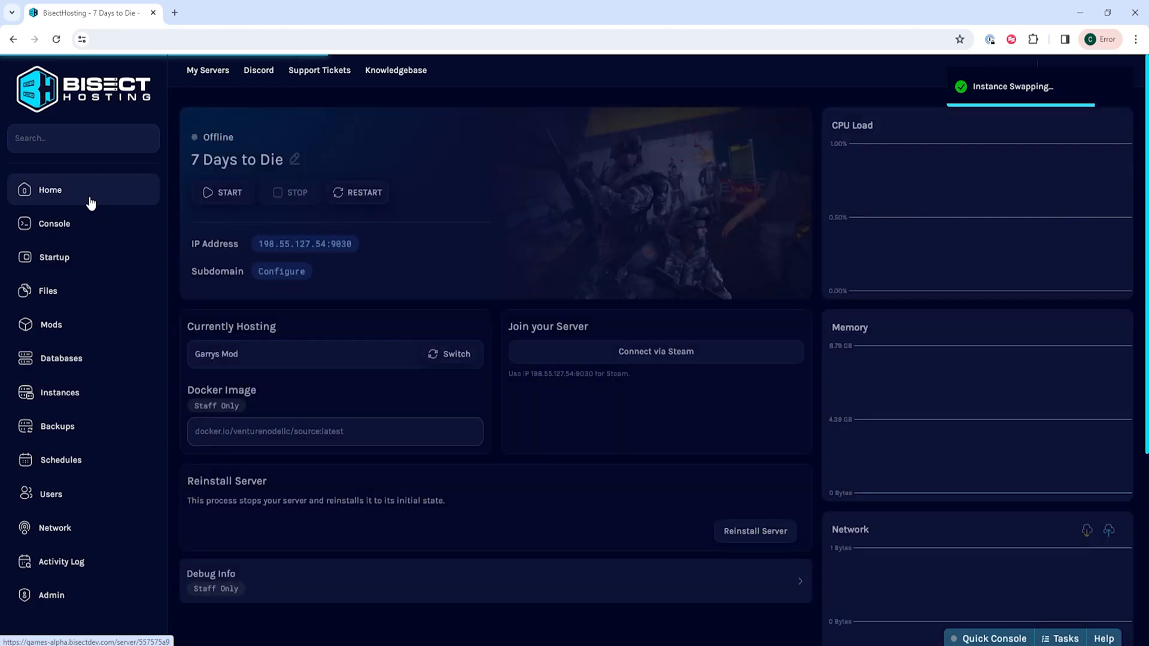
click(222, 192)
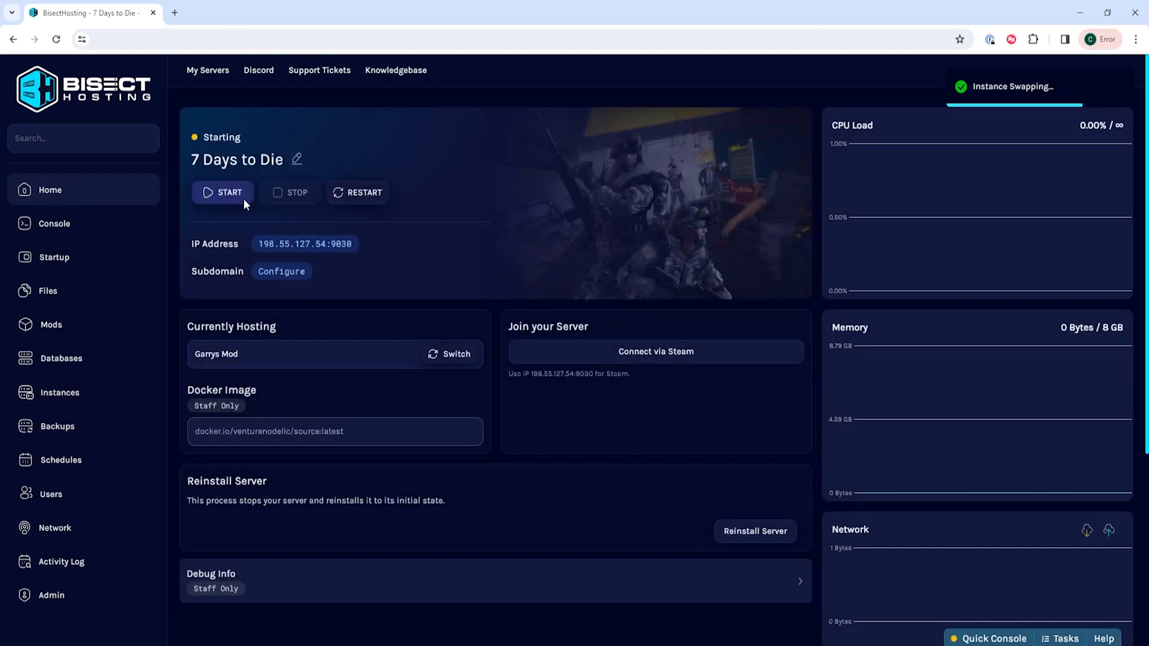